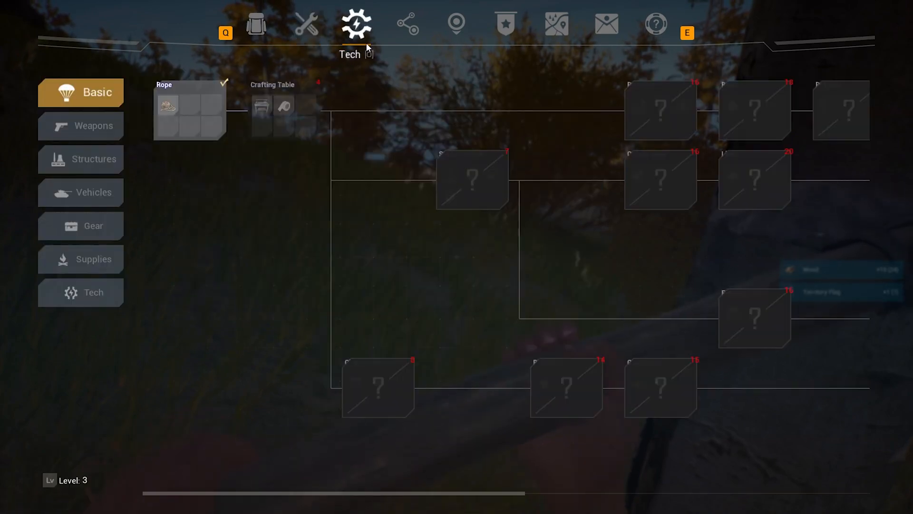
# Open The Front server from the server list, then stop and kill it
pyautogui.click(80, 159)
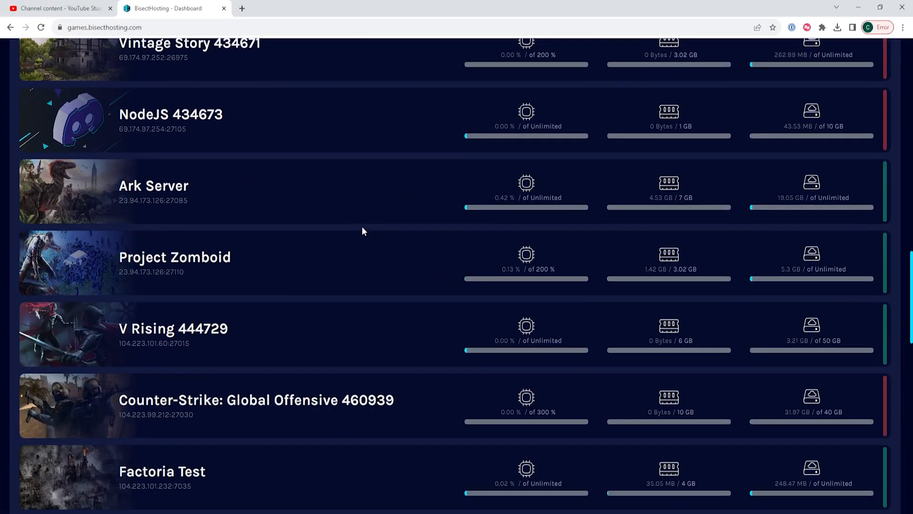
pyautogui.scroll(-3)
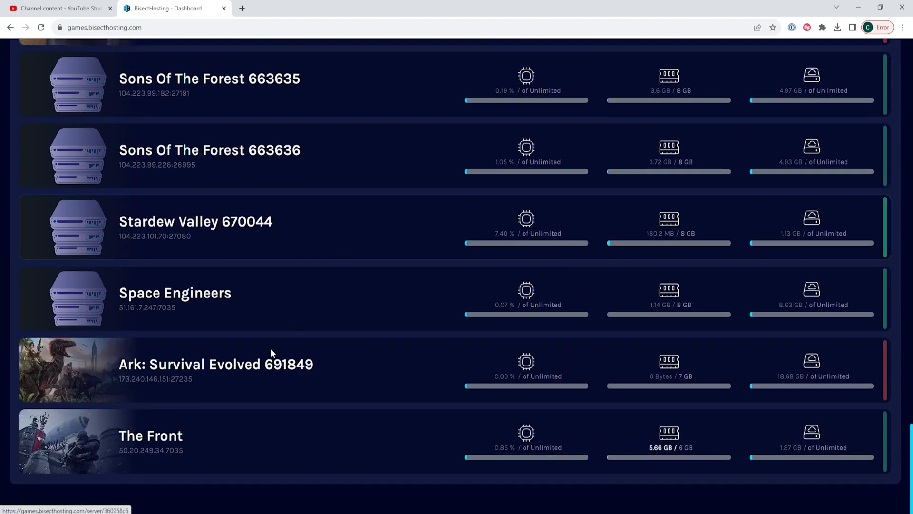
pyautogui.click(151, 435)
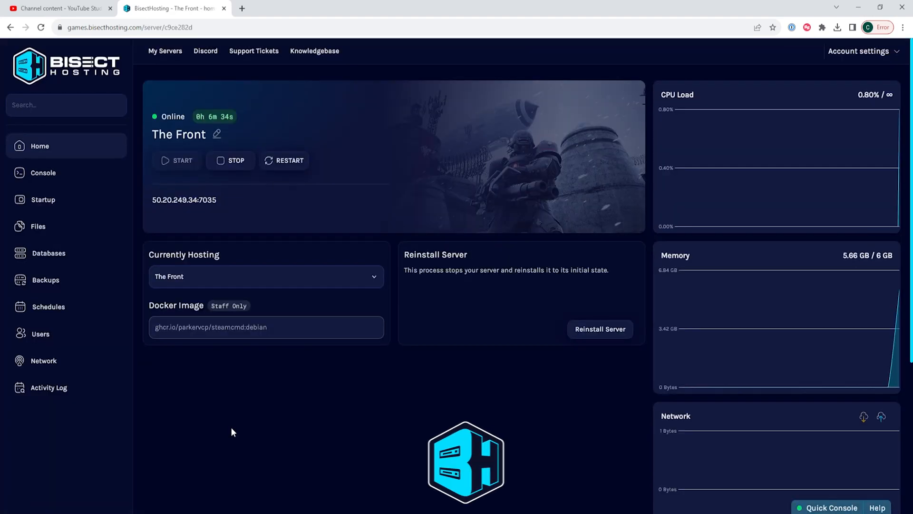
pyautogui.click(230, 161)
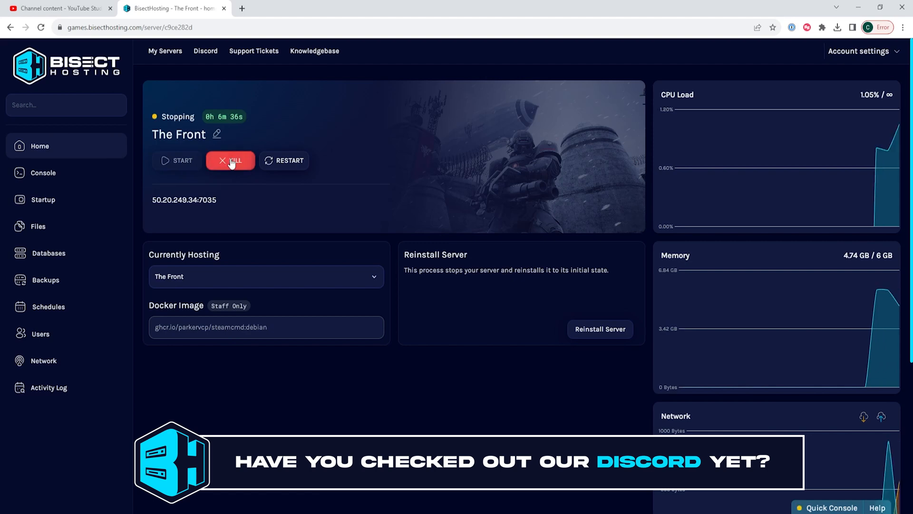
pyautogui.click(230, 160)
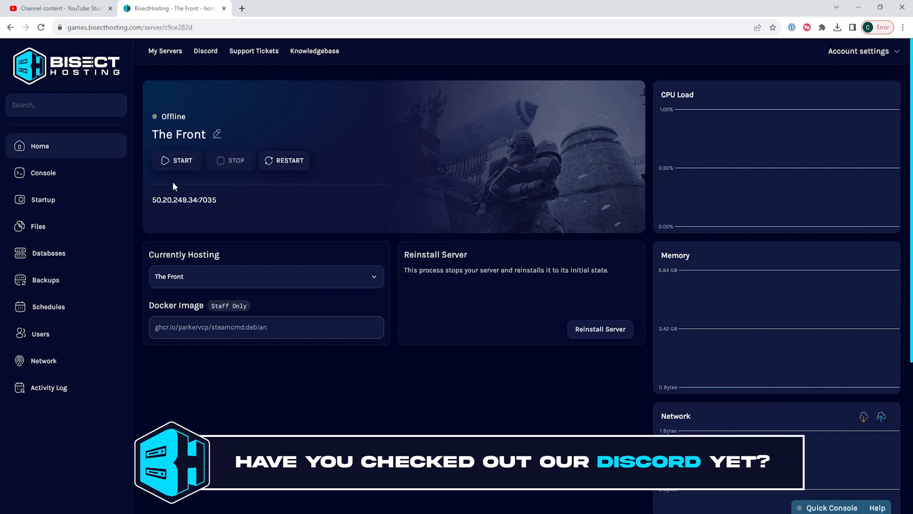
pyautogui.click(42, 199)
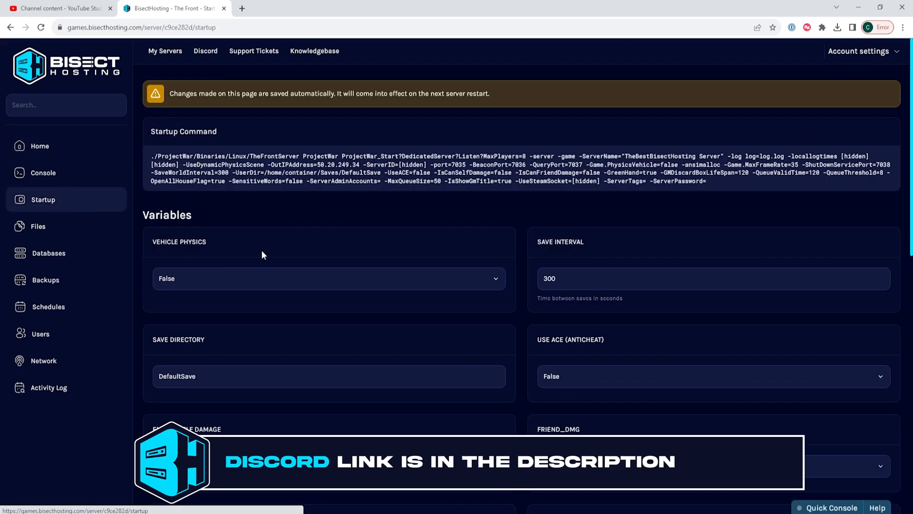
pyautogui.scroll(-3)
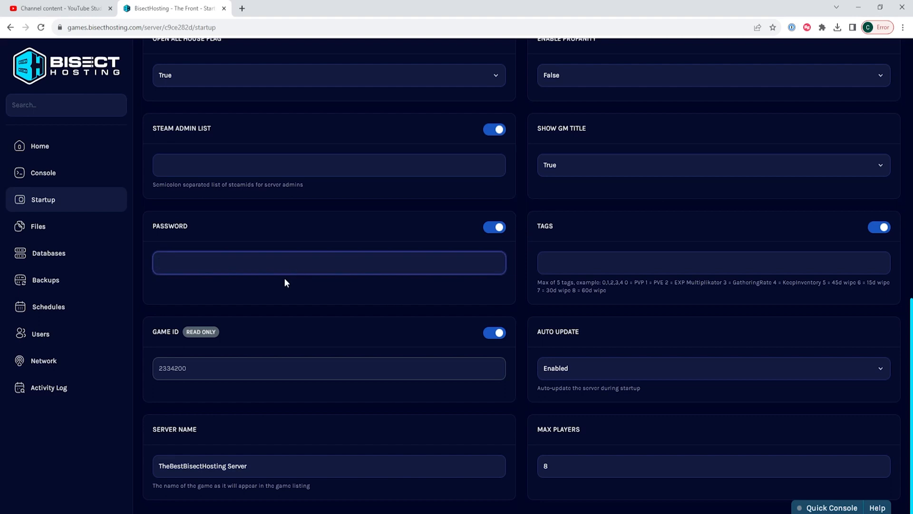
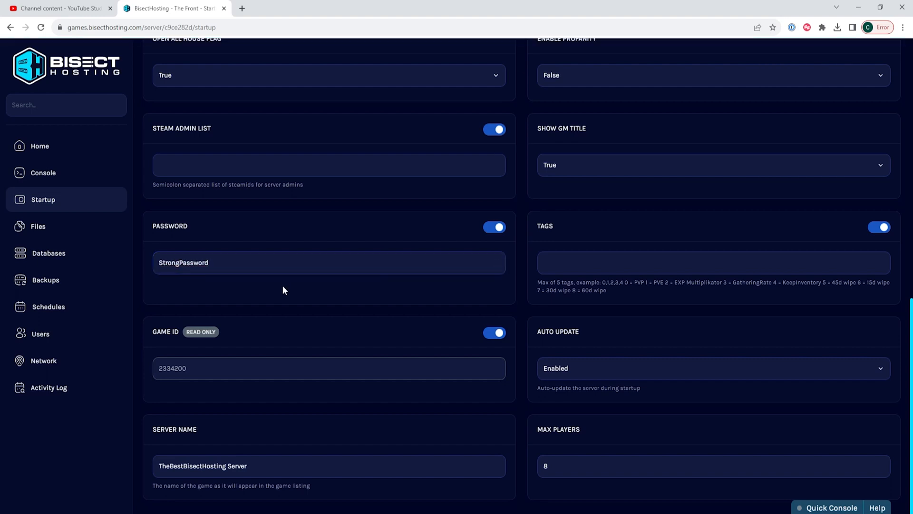
pyautogui.moveTo(306, 288)
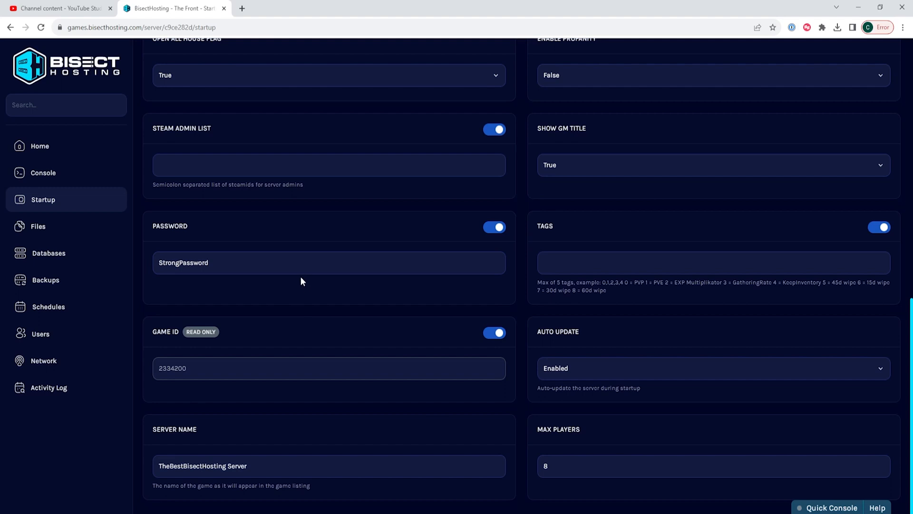
pyautogui.moveTo(80, 149)
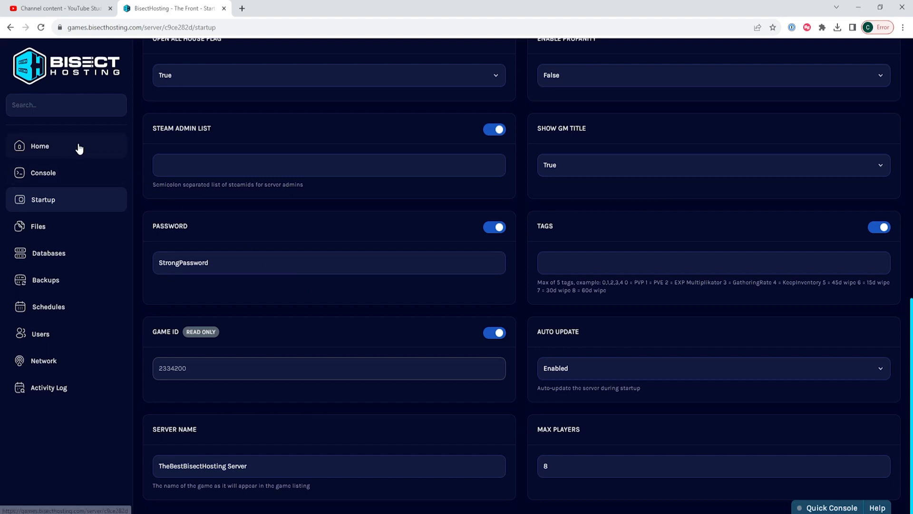
# Return to the Home overview and start the server
pyautogui.click(39, 146)
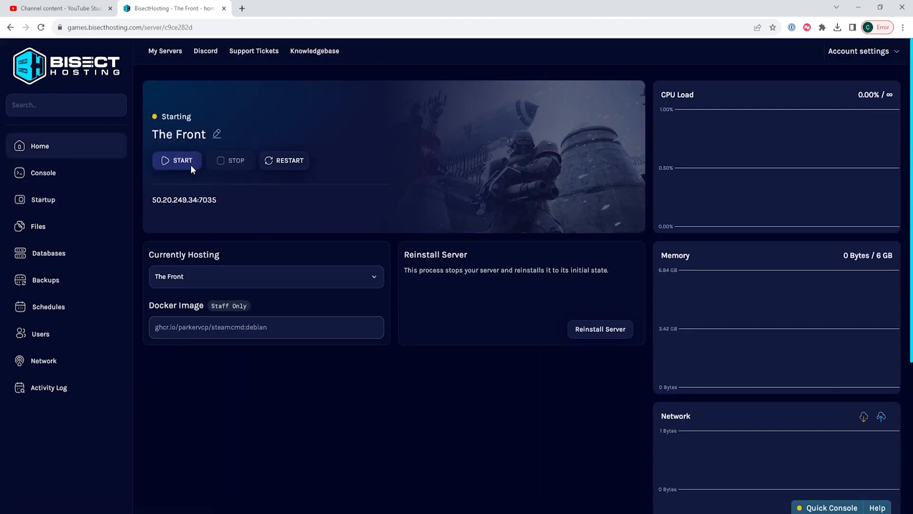
pyautogui.click(177, 160)
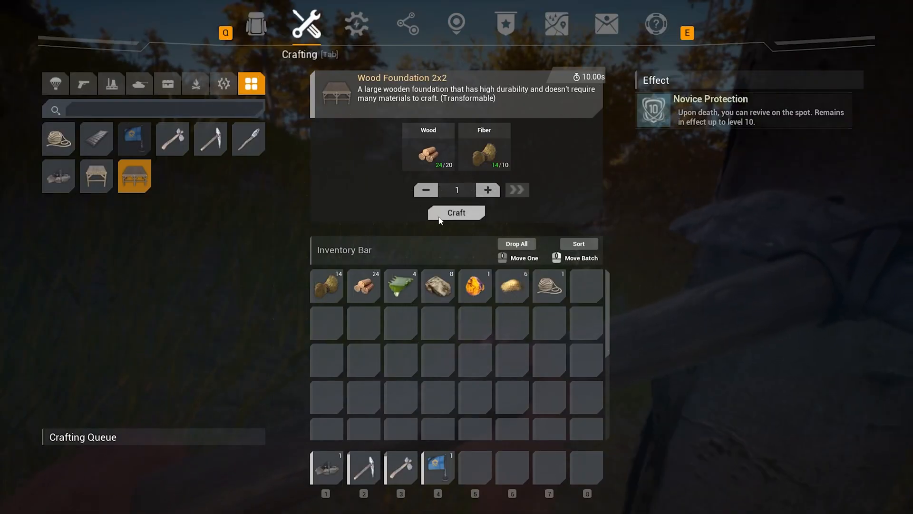
# Close the Crafting menu with Tab and return to gameplay
pyautogui.press('Tab')
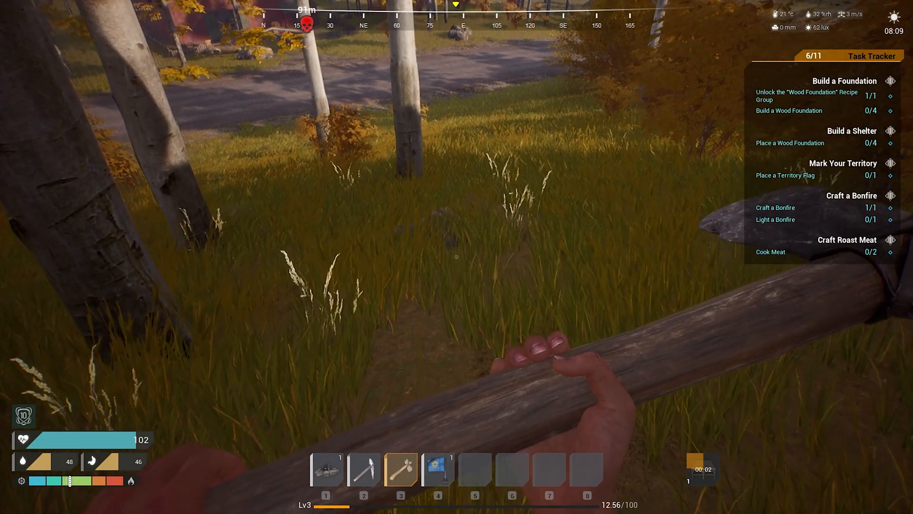